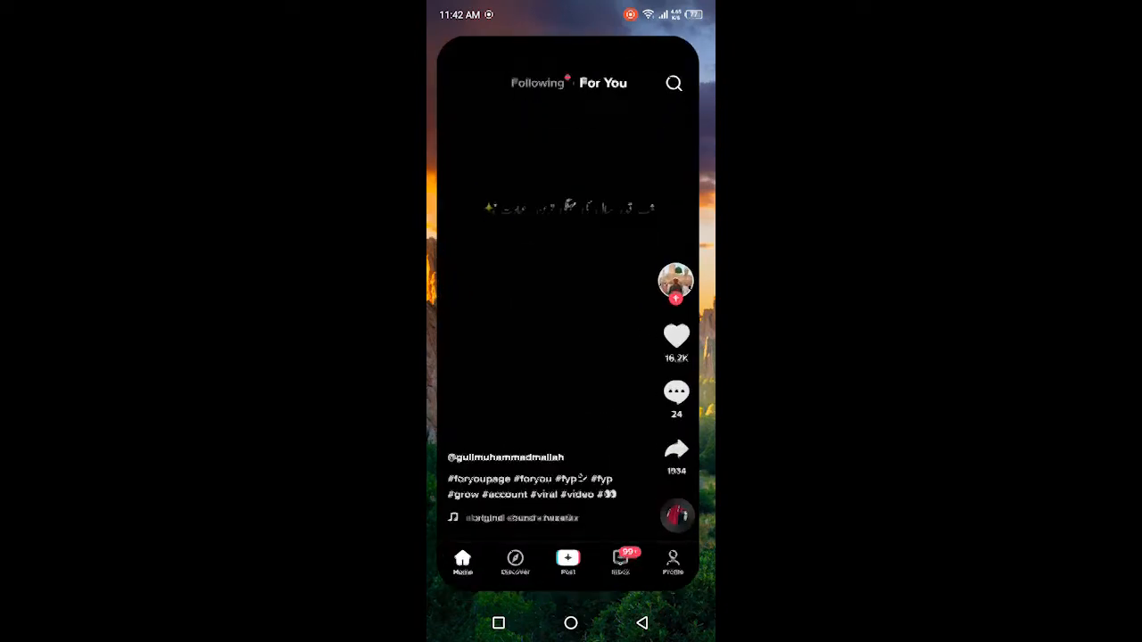
- Pause the feed video and open the camera with the Post (+) button
left_click(571, 294)
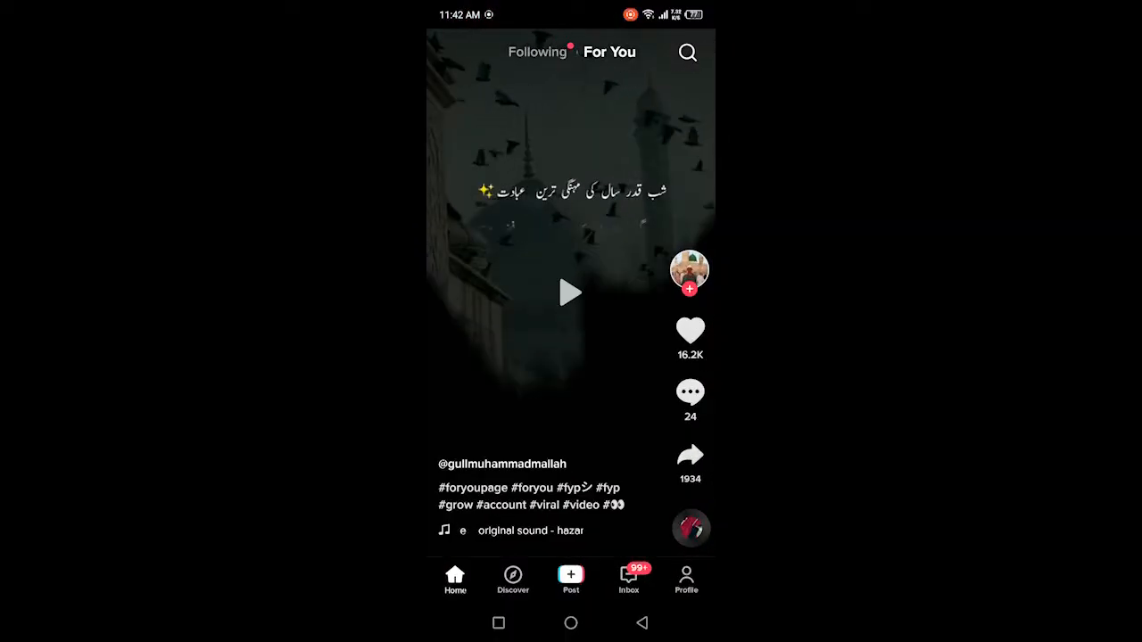
left_click(570, 580)
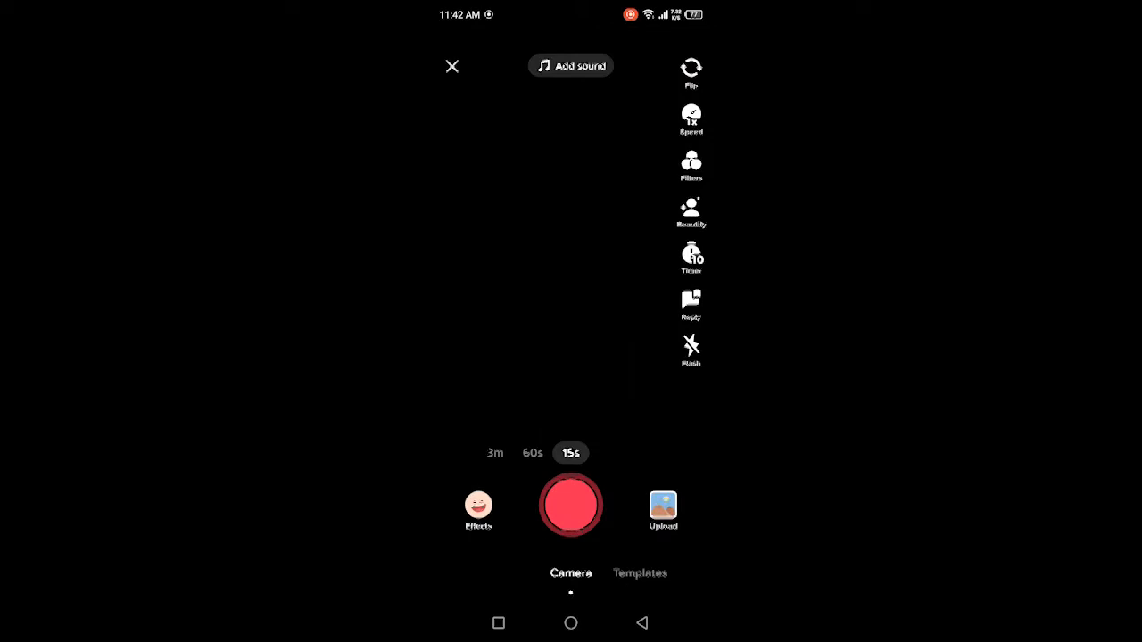
- Upload the 11-second basketball clip from the phone's videos into the editor
left_click(663, 504)
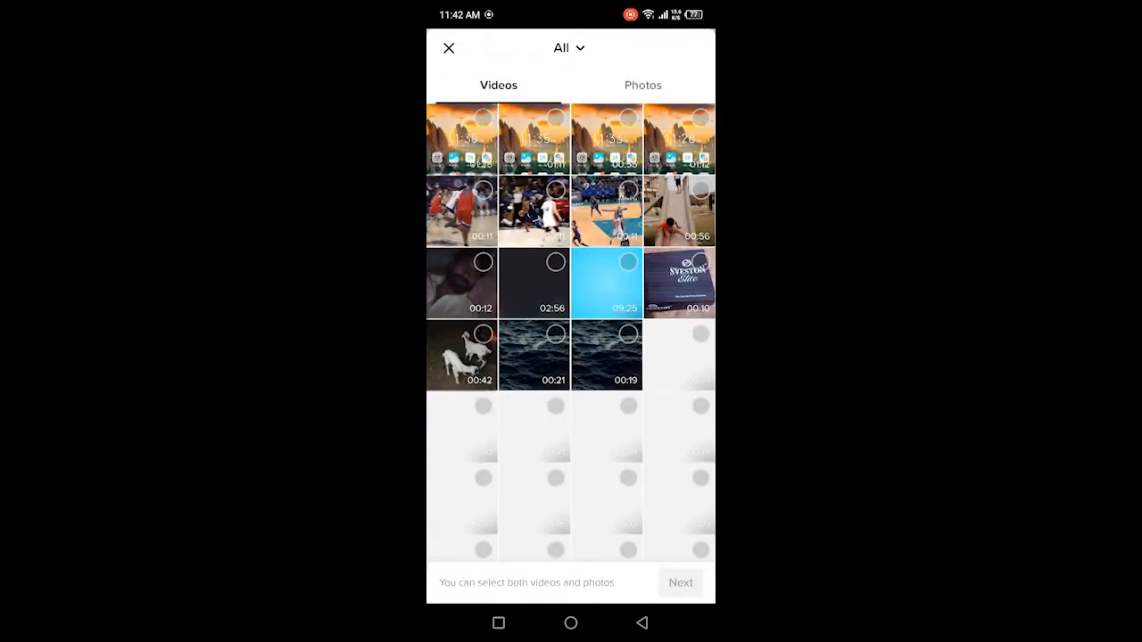
left_click(462, 211)
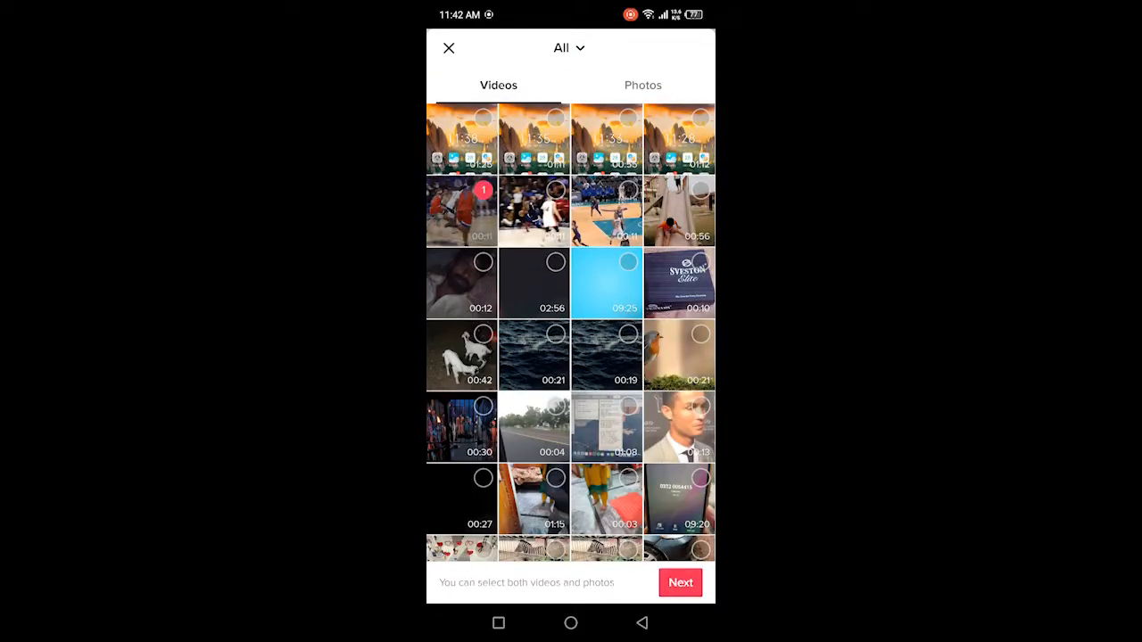
left_click(461, 211)
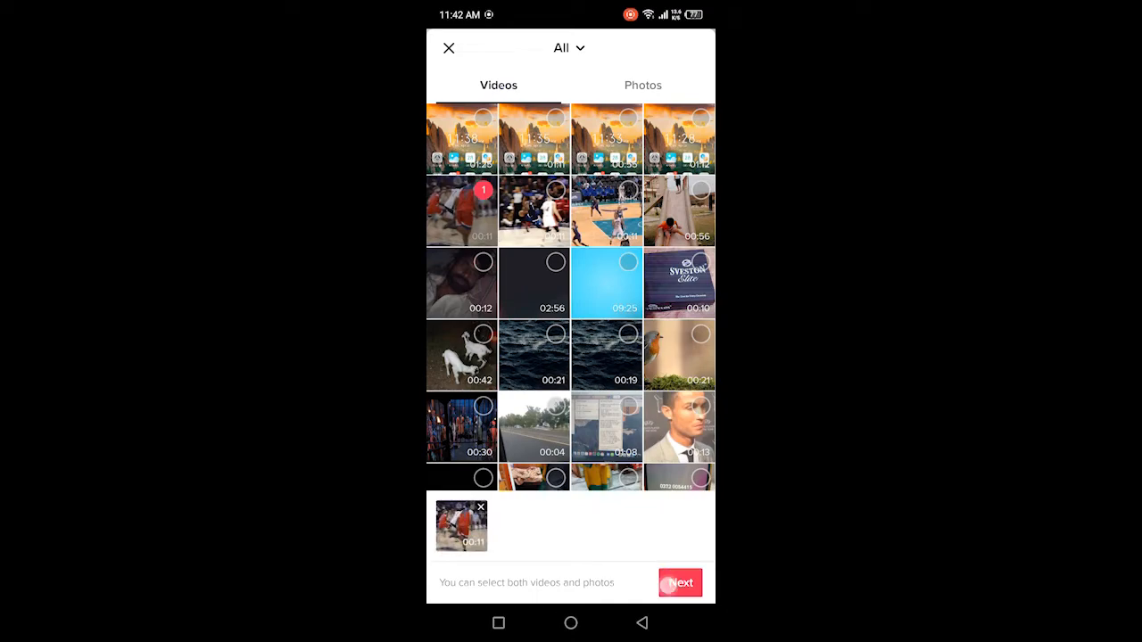
left_click(679, 583)
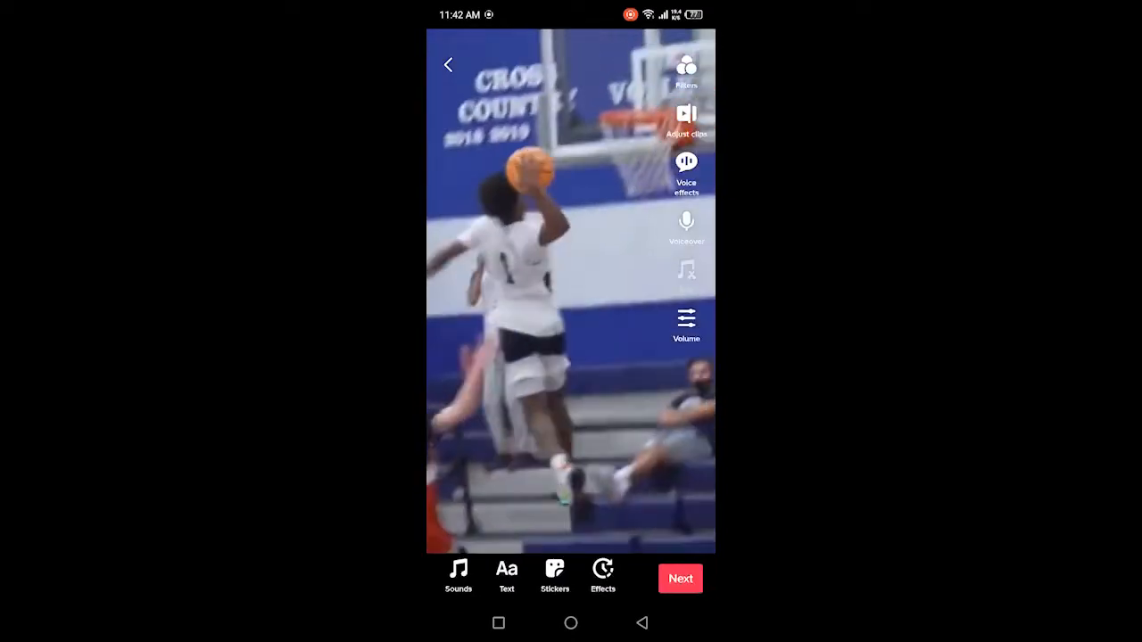
- Continue to the basketball clip's post details and reach More options
left_click(680, 578)
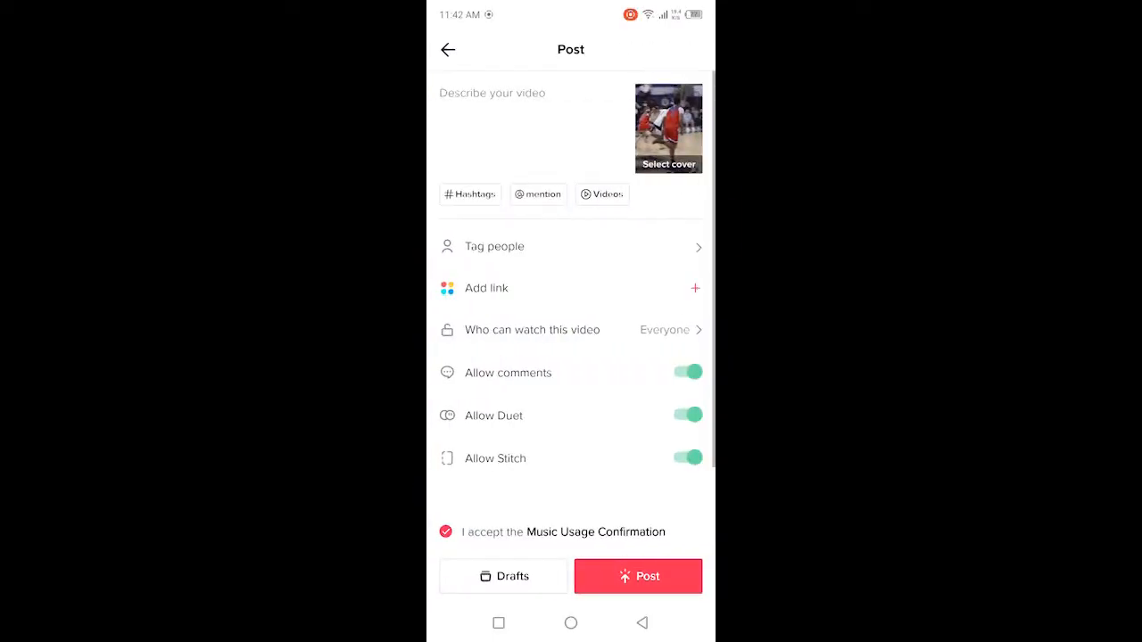
scroll("up", 3)
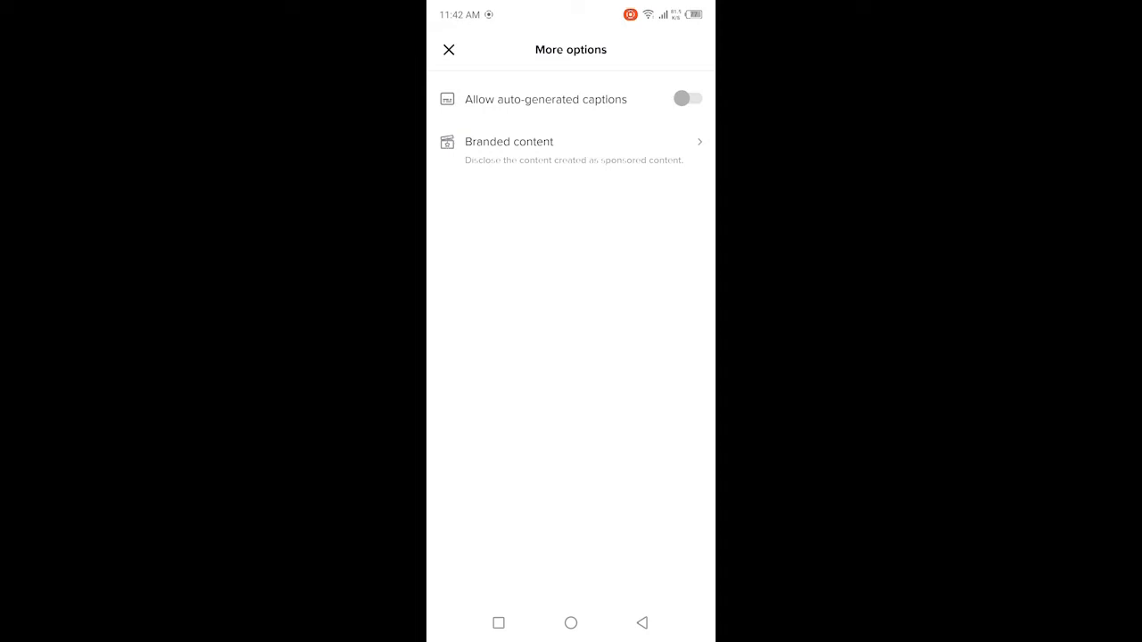
- Turn on auto-generated captions in Deutsch and go back to post details
left_click(687, 98)
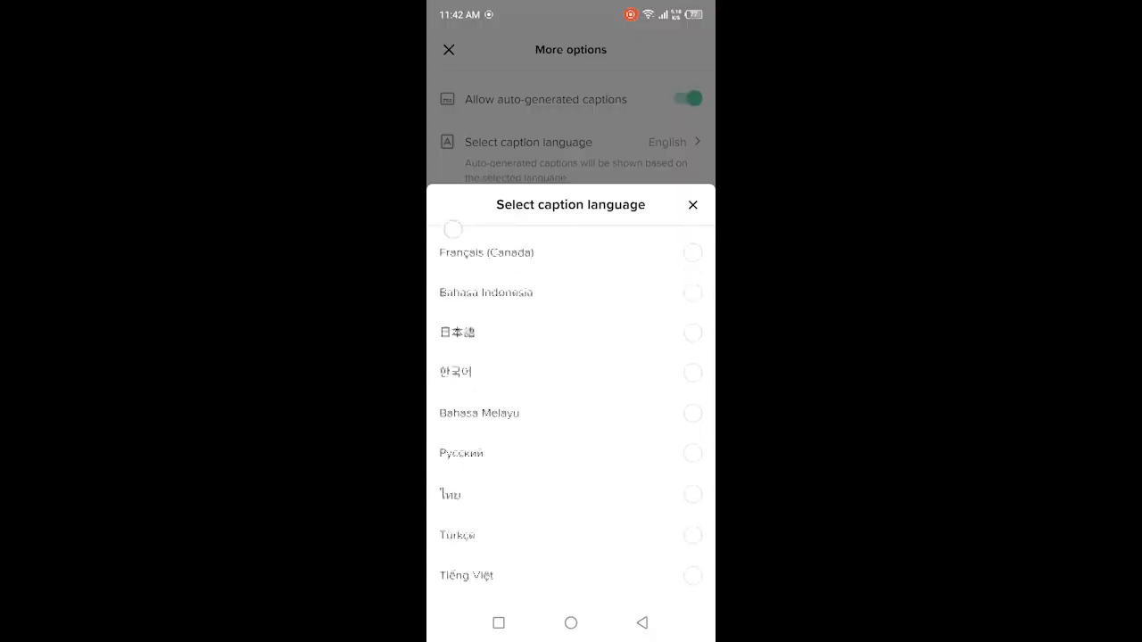
scroll("down", 3)
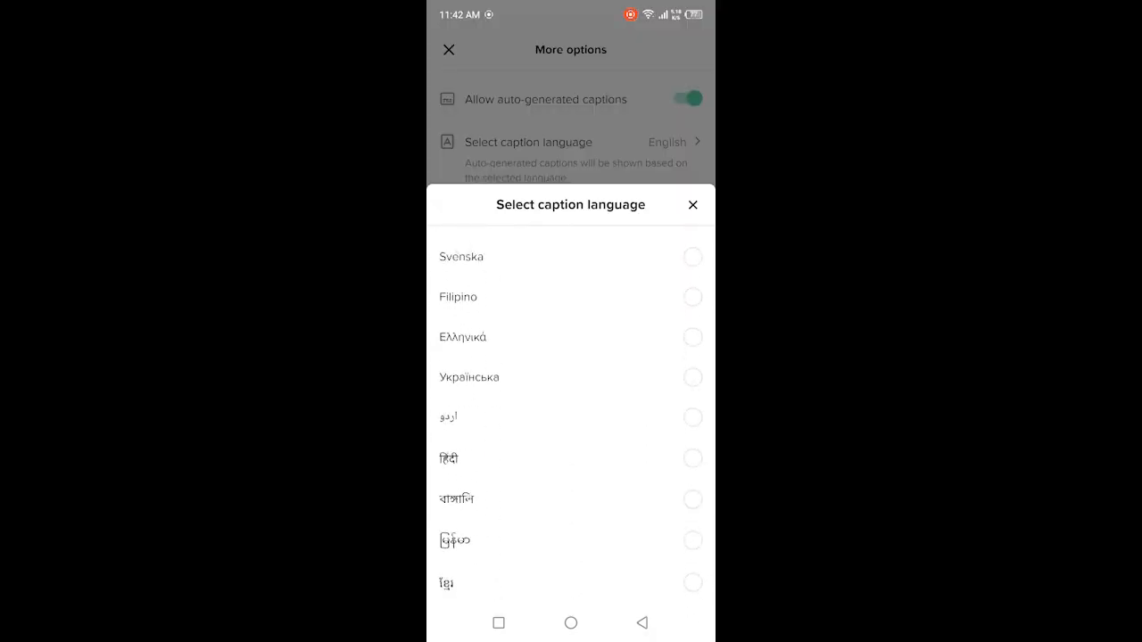
scroll("up", 3)
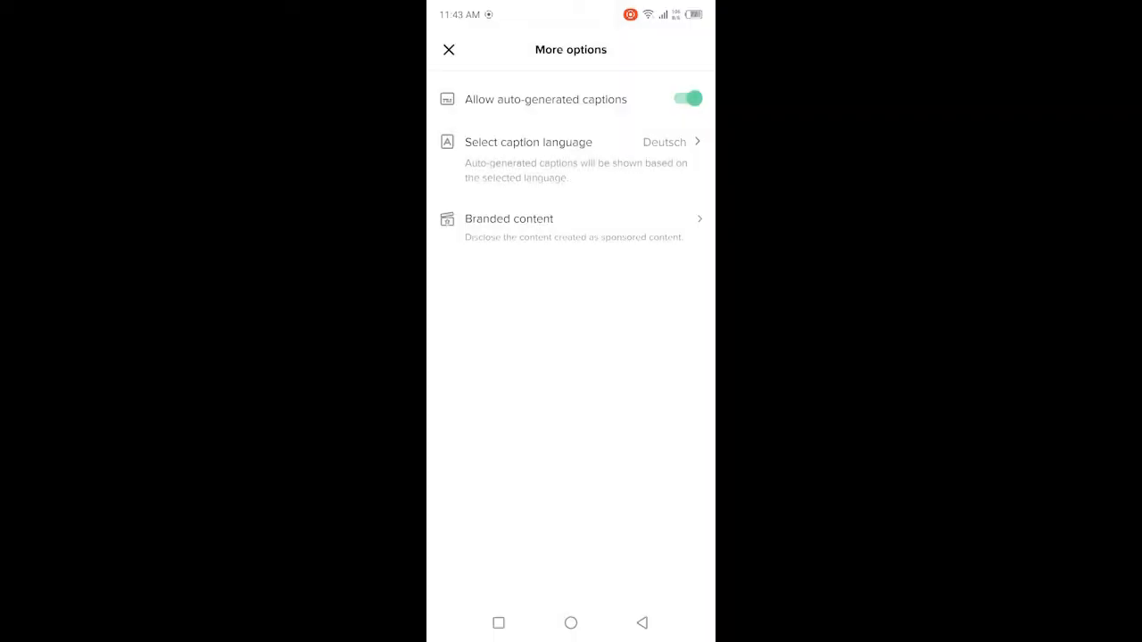
left_click(448, 49)
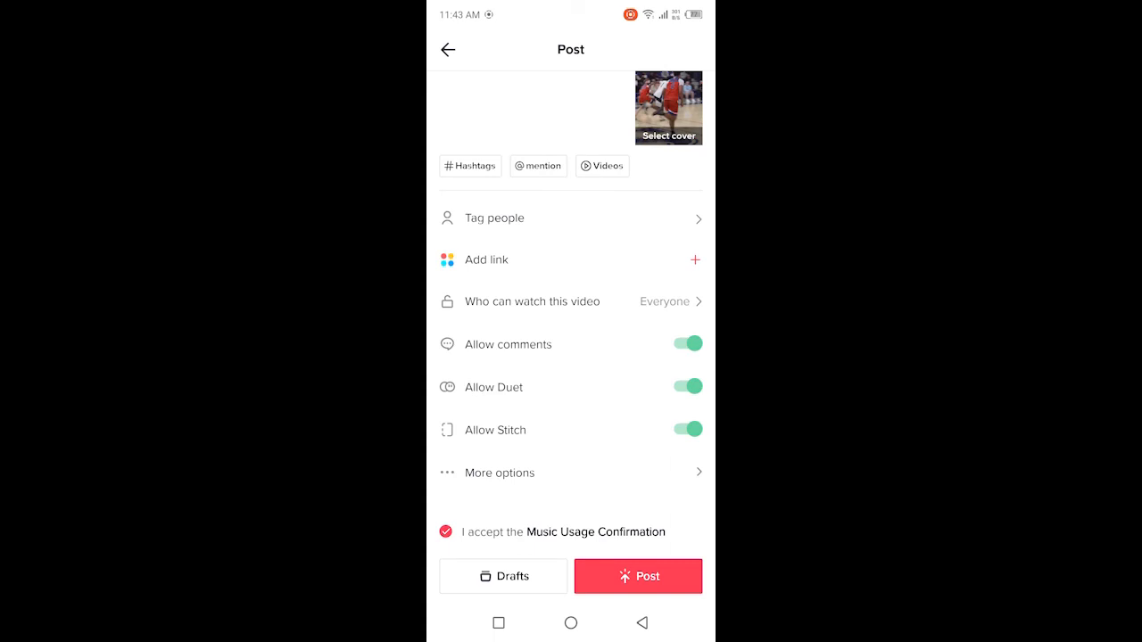